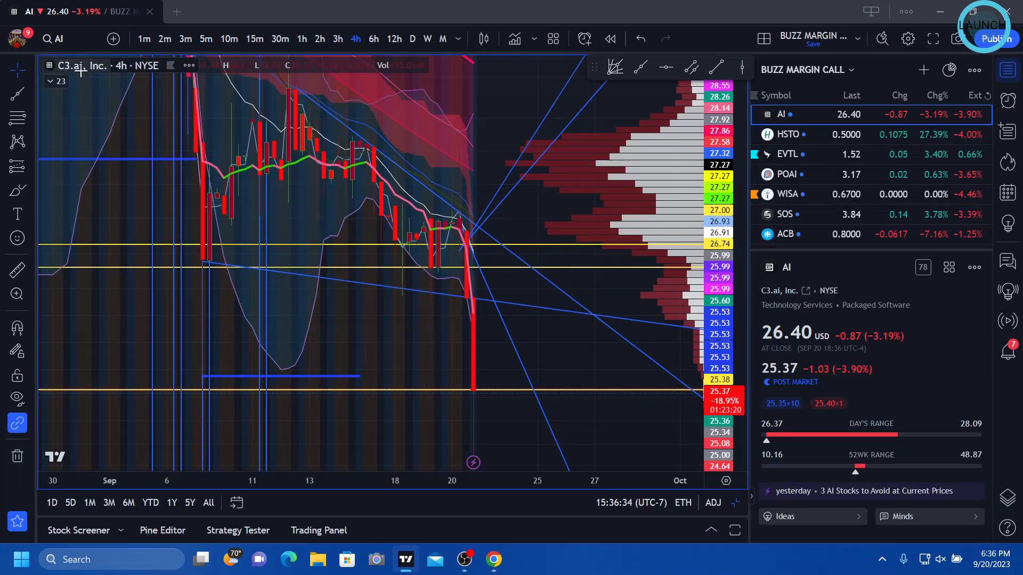
mouse_move(451, 262)
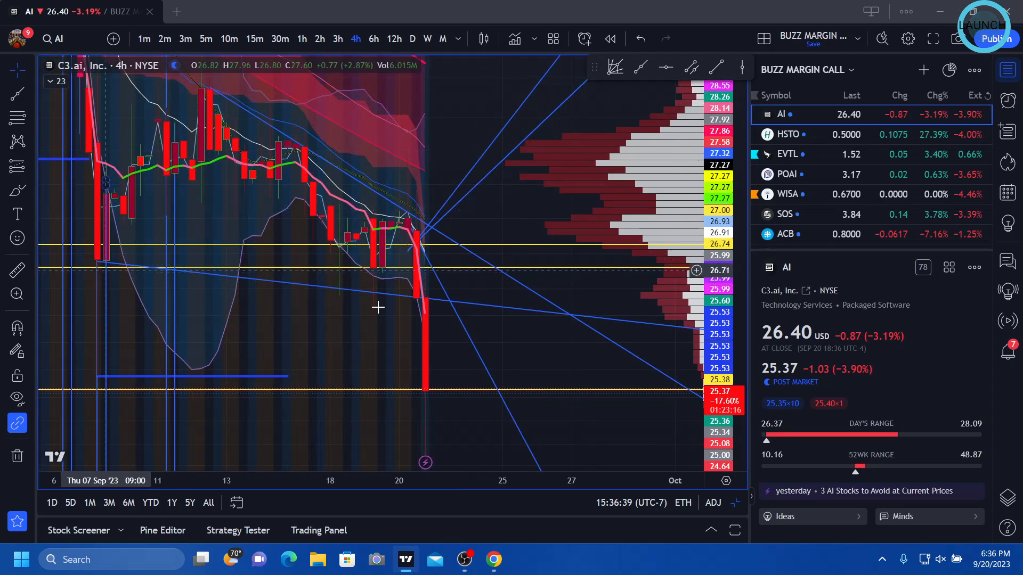
mouse_move(138, 274)
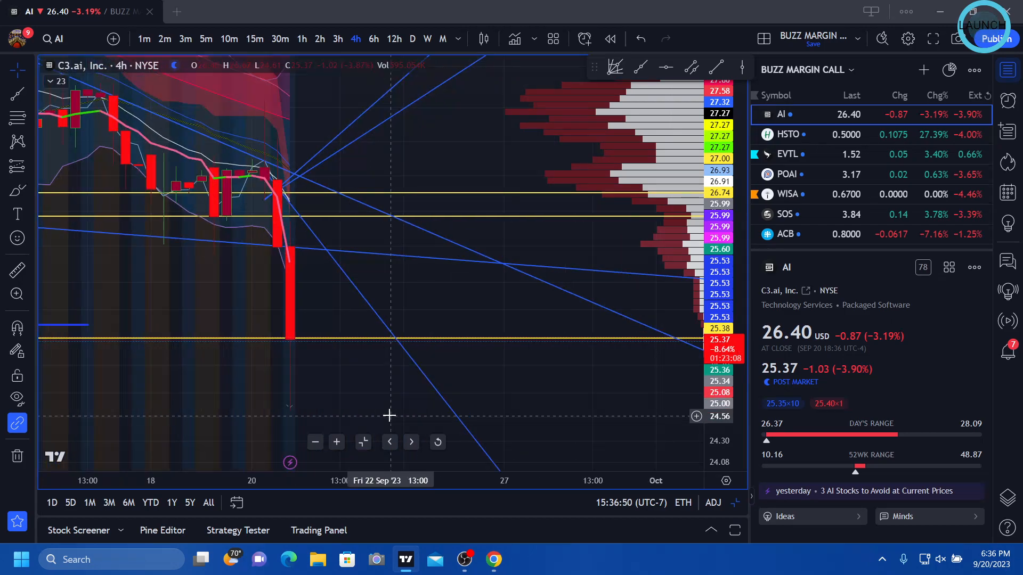
Switch the C3.ai chart to one-minute intervals.
left_click(143, 39)
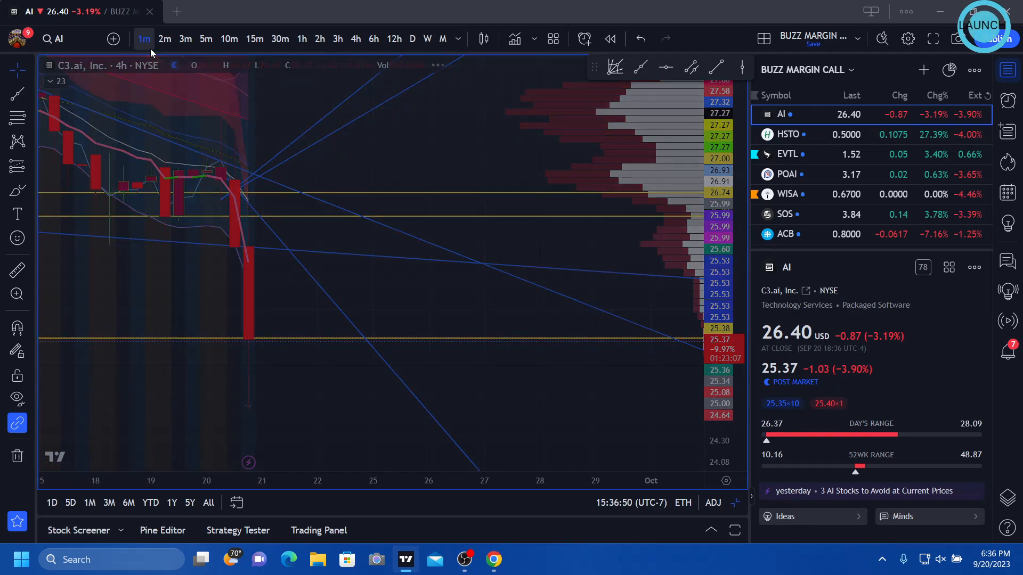
left_click(144, 39)
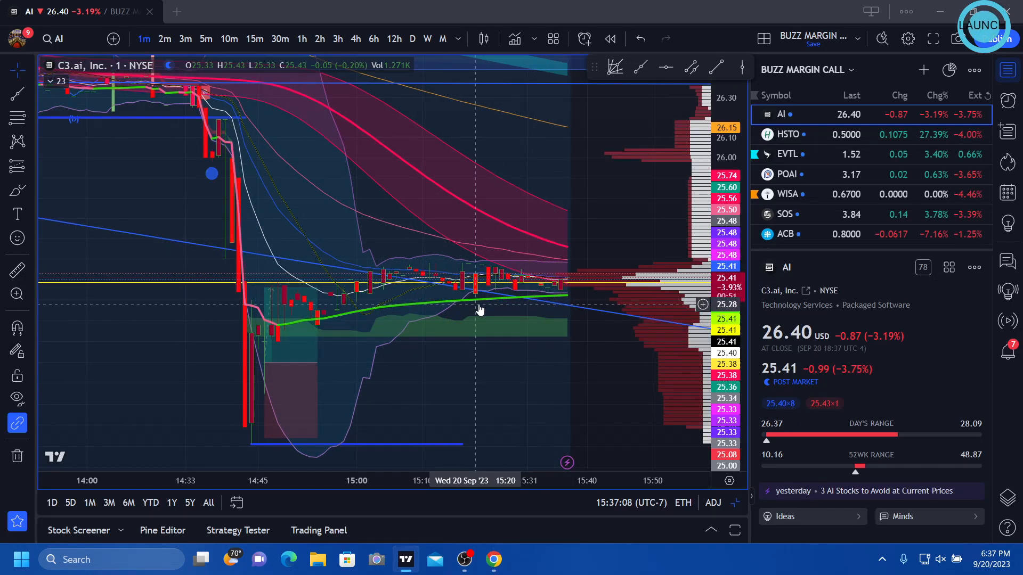
mouse_move(470, 302)
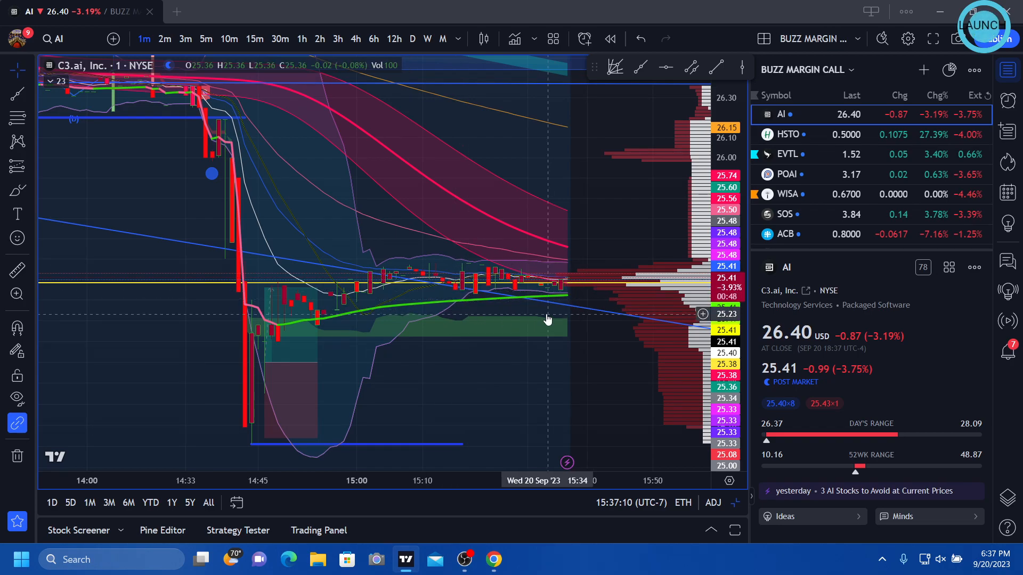
Bring up the Ortex stock data page in Chrome, then the C3 AI Version 8 press release.
left_click(493, 559)
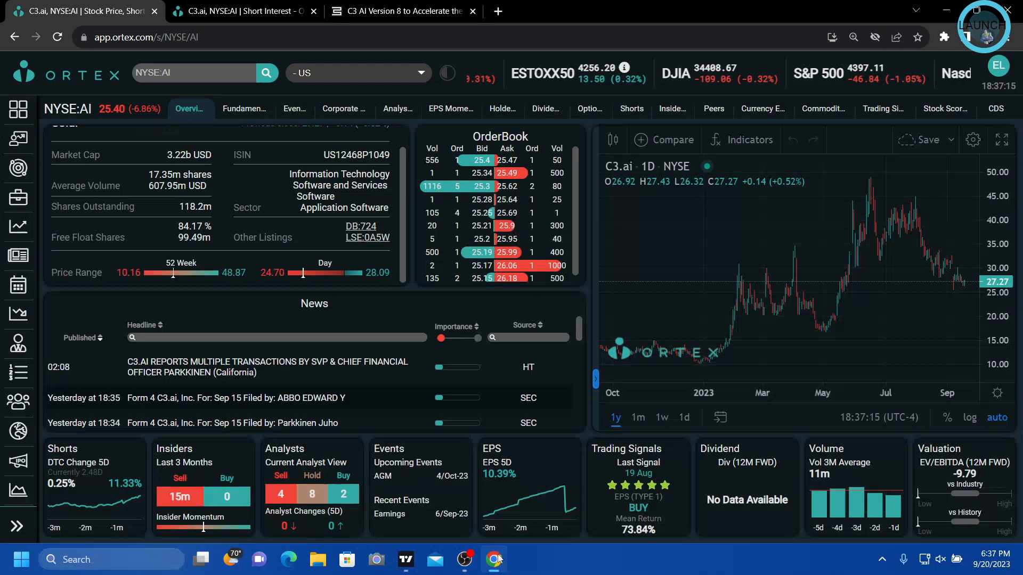
left_click(146, 37)
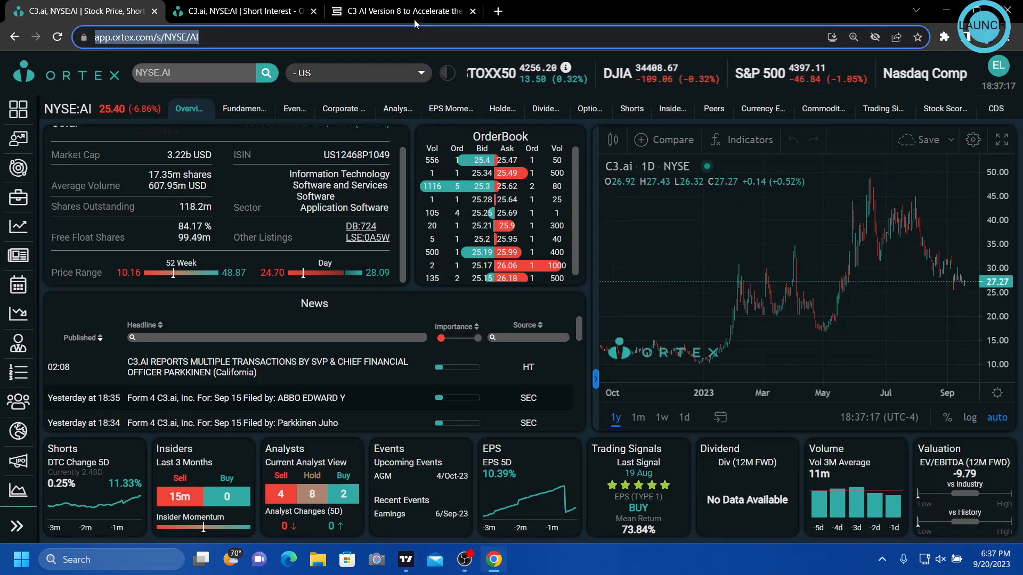
left_click(397, 11)
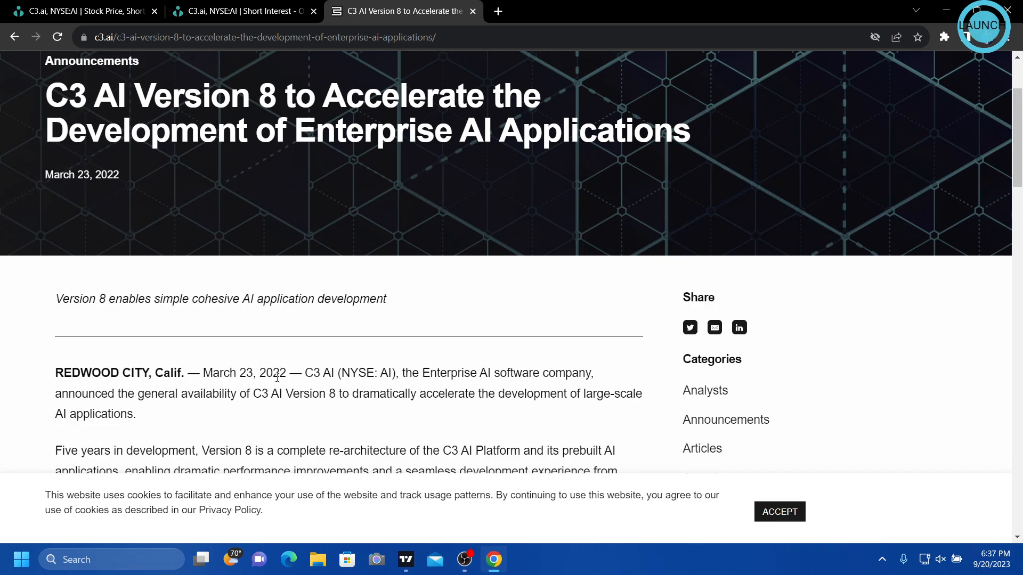
Highlight the 2022 dateline and read through the Version 8 announcement.
double_click(272, 373)
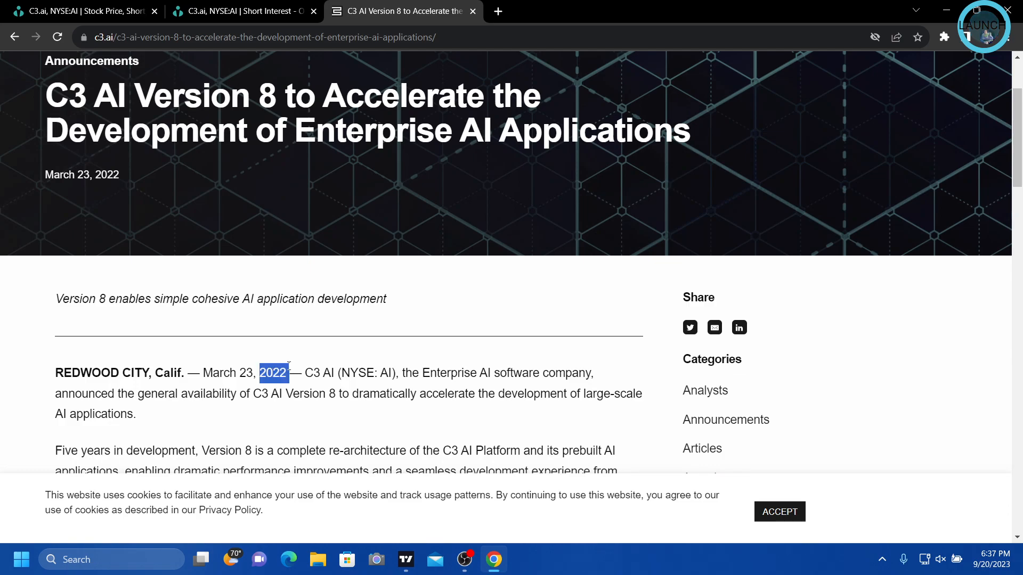
scroll("down", 3)
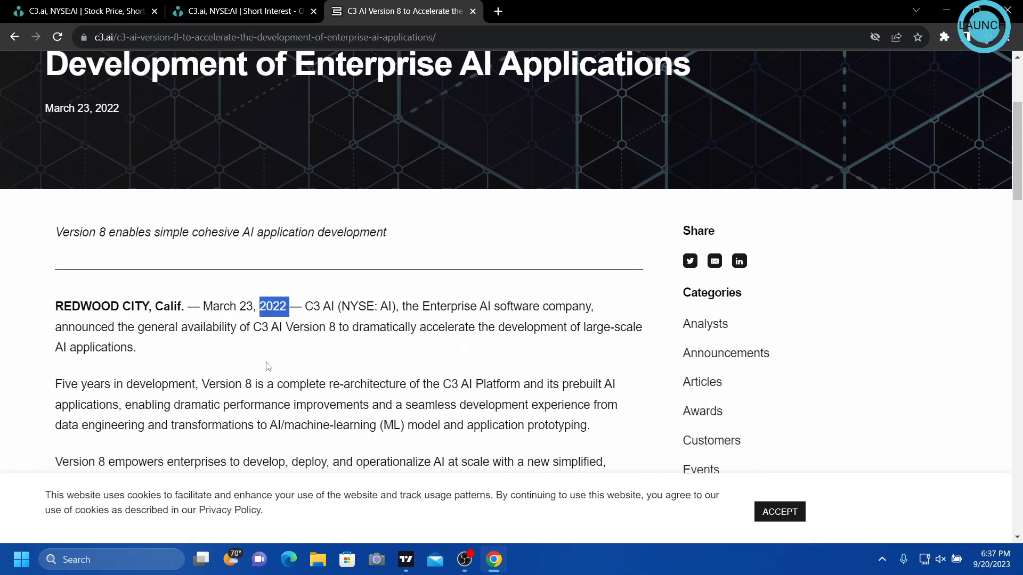
mouse_move(302, 353)
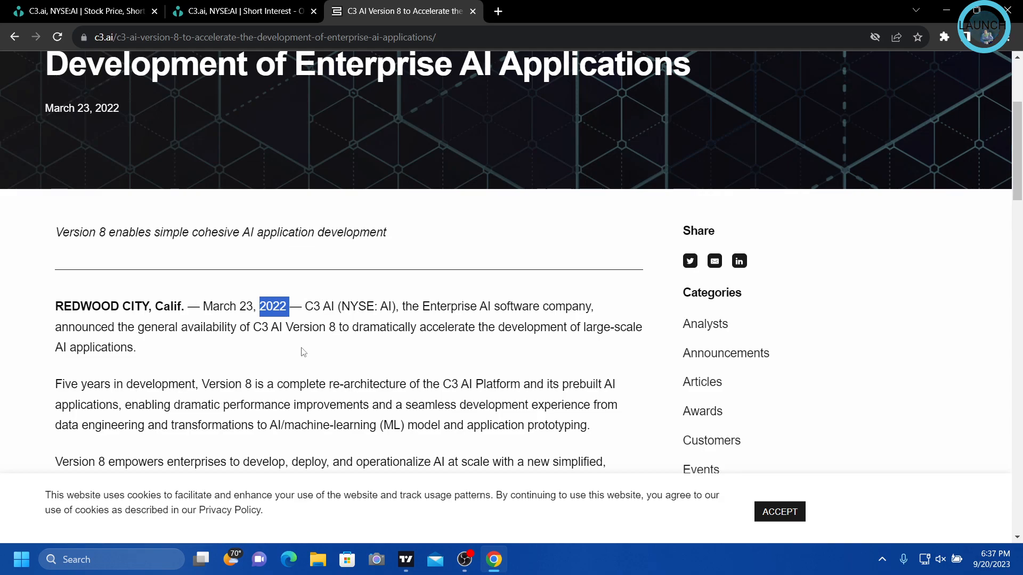
scroll("down", 3)
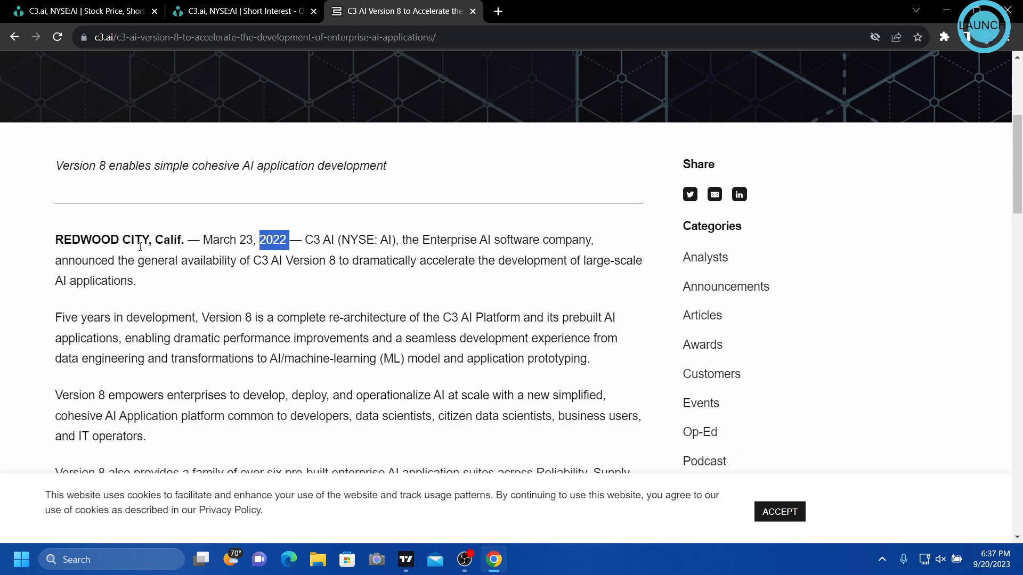
scroll("down", 3)
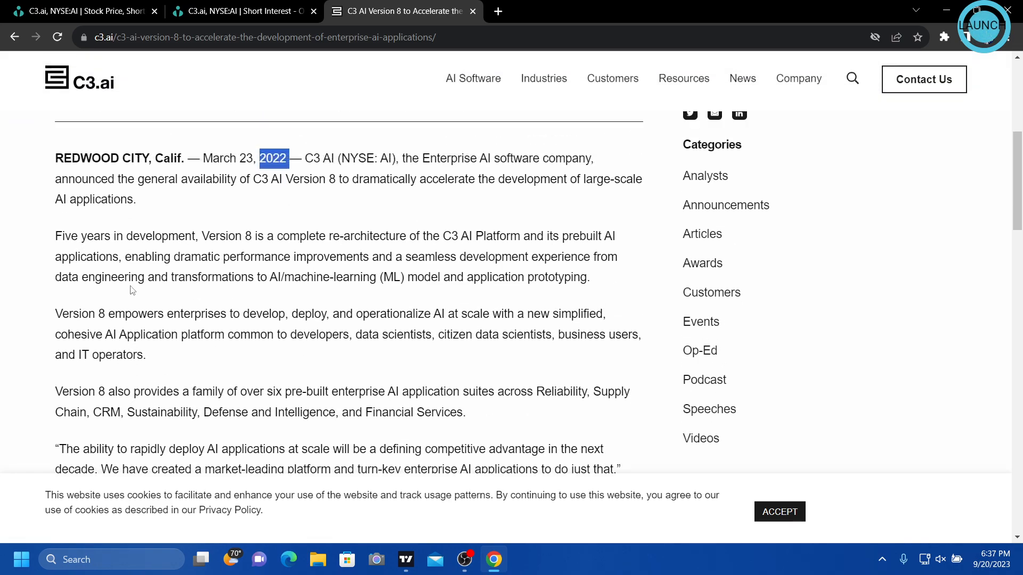
scroll("up", 3)
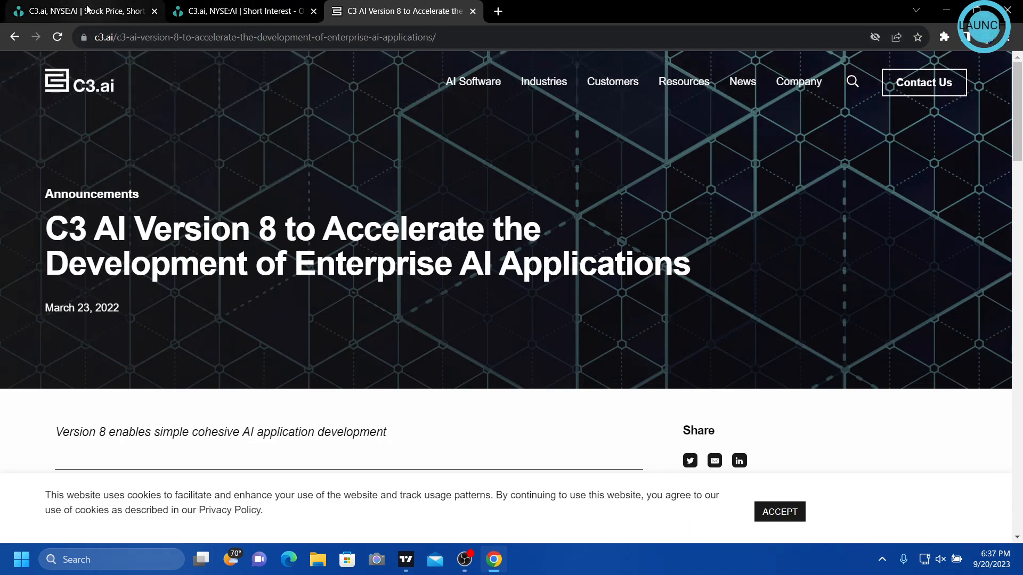
Return to the Ortex NYSE:AI stock data page.
left_click(78, 11)
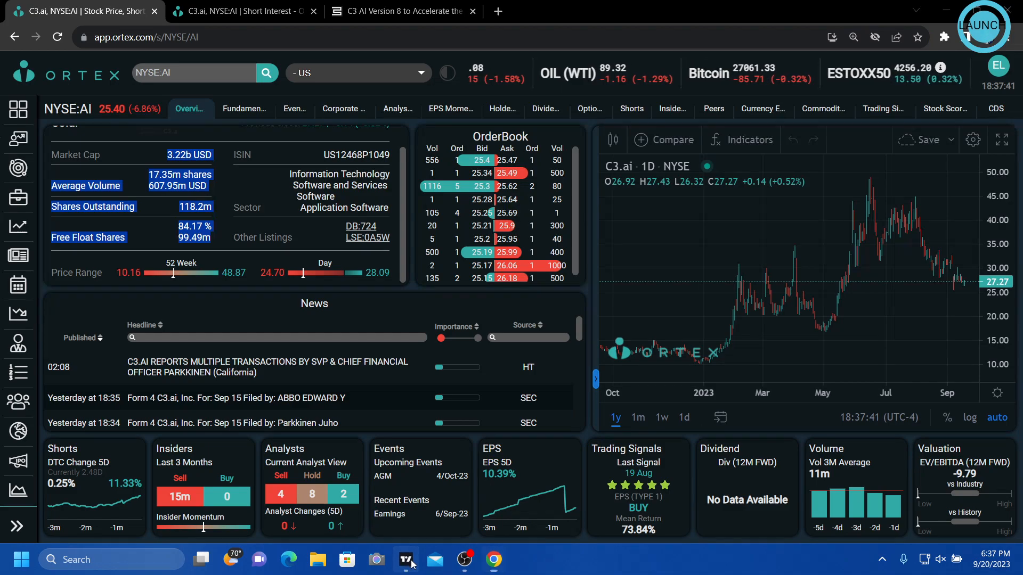
Review the one-minute C3.ai chart at 26.40, down 3.19%, then bring up OBS.
left_click(405, 560)
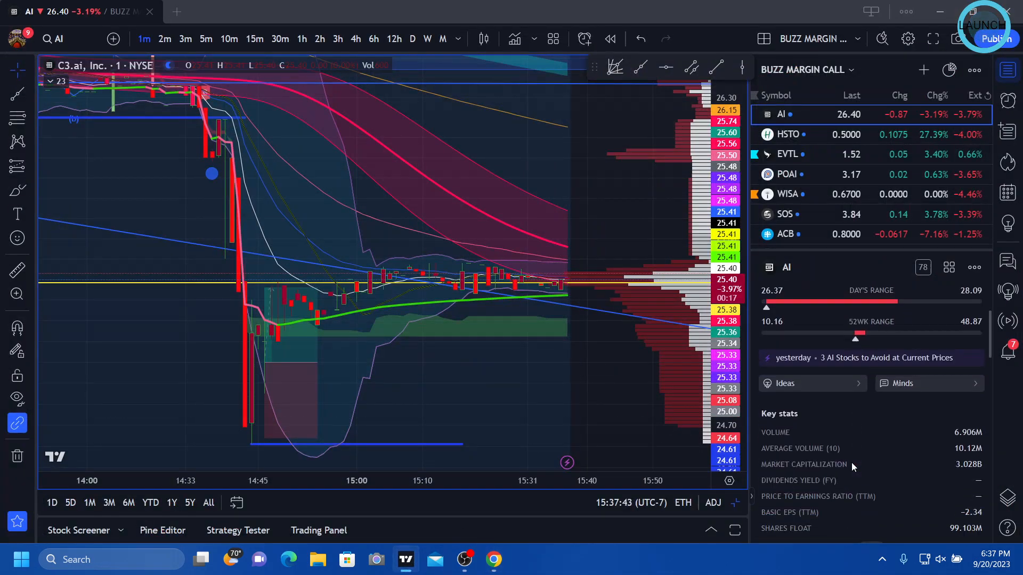
mouse_move(933, 484)
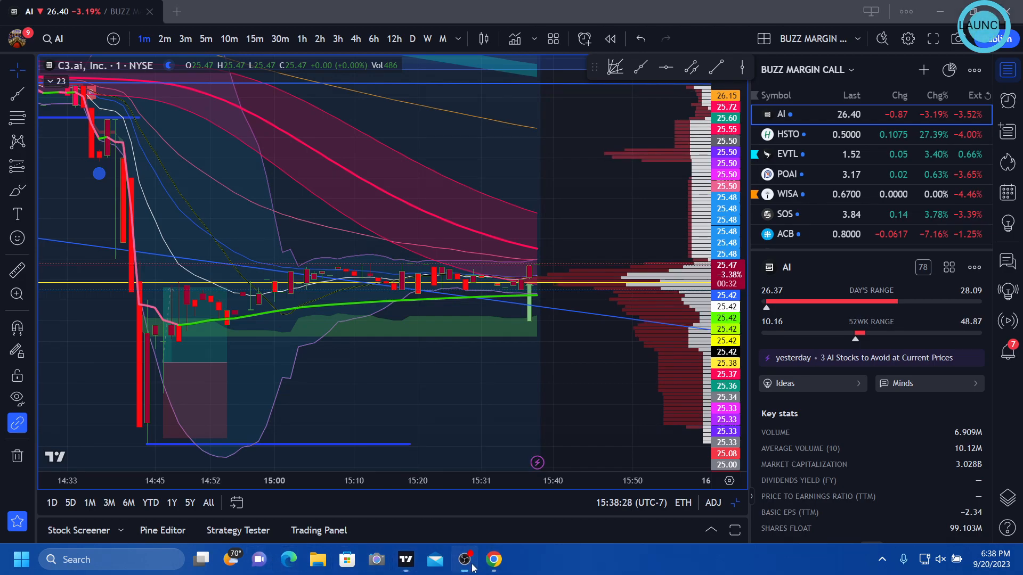
left_click(463, 560)
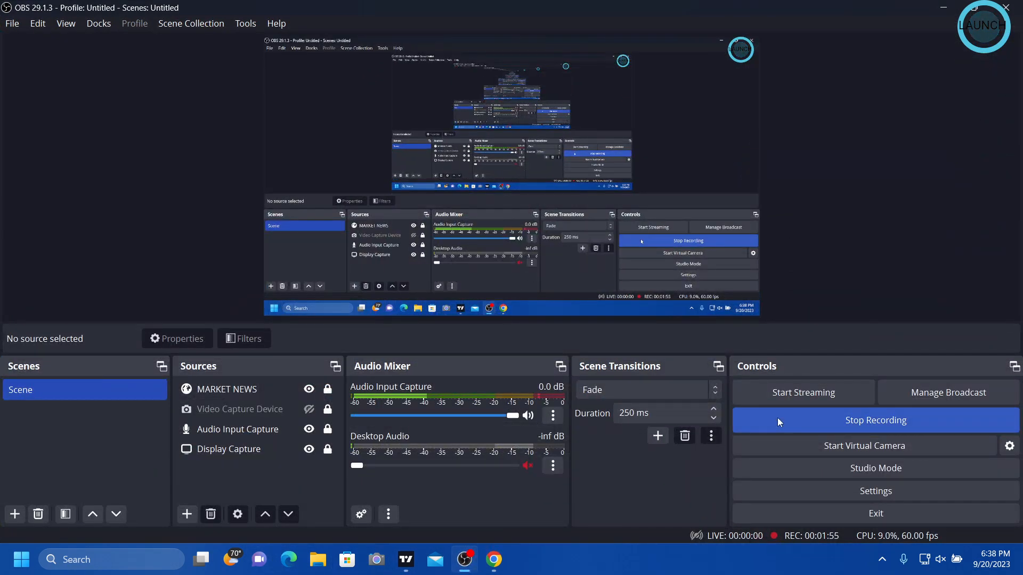